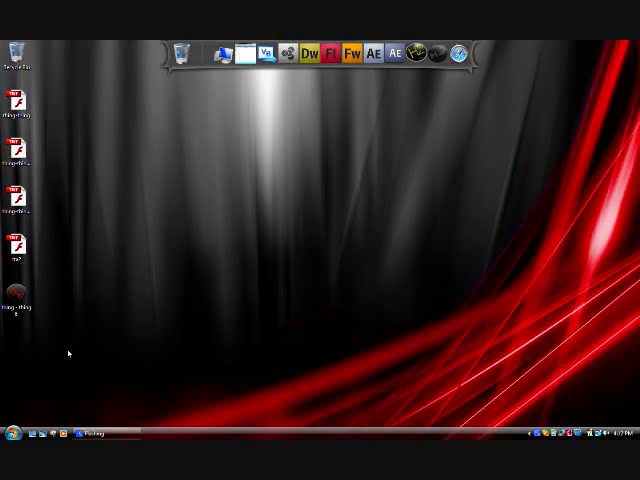
pyautogui.moveTo(264, 56)
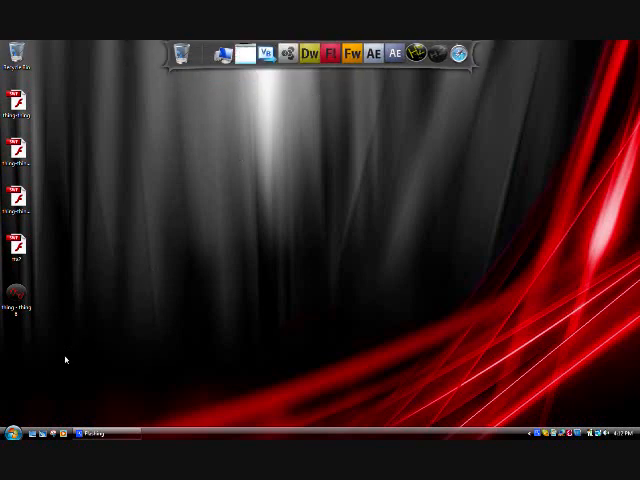
# - Open the project's solution from its folder in Windows Explorer and select the project in Solution Explorer
pyautogui.click(10, 432)
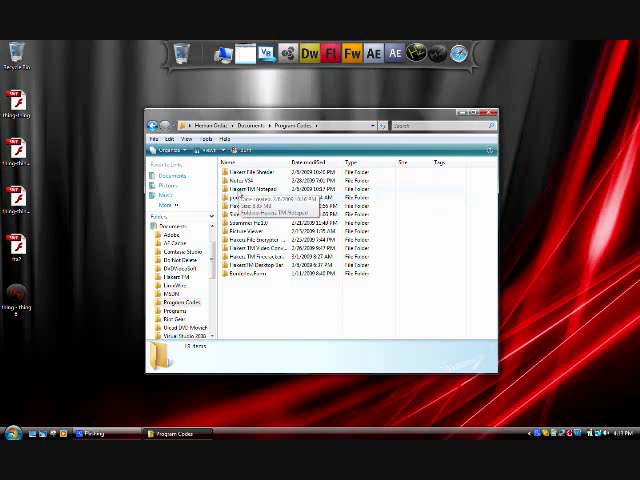
pyautogui.doubleClick(240, 208)
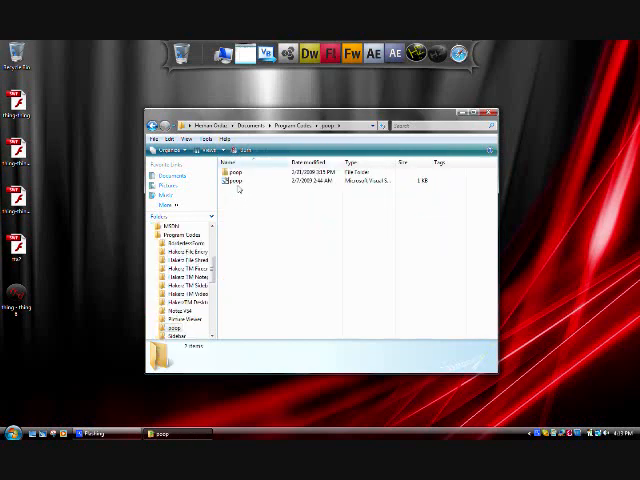
pyautogui.click(240, 184)
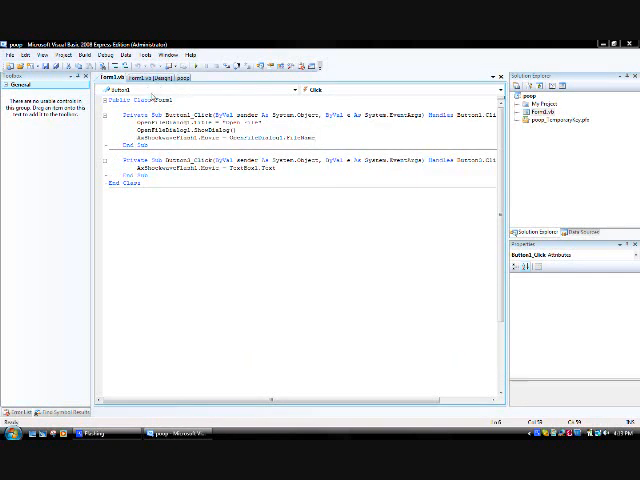
pyautogui.click(520, 96)
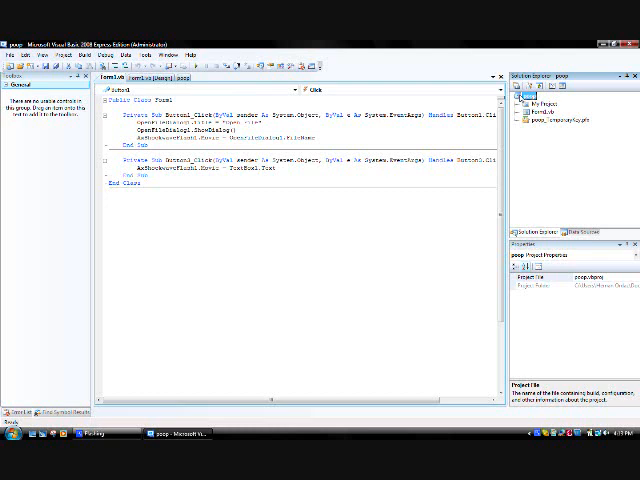
# - Add a new Windows Form named Form2Vb to the project via Add > New Item
pyautogui.rightClick(520, 92)
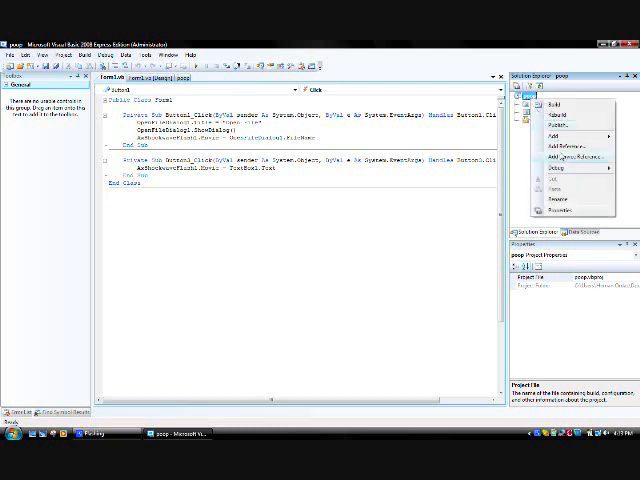
pyautogui.click(556, 140)
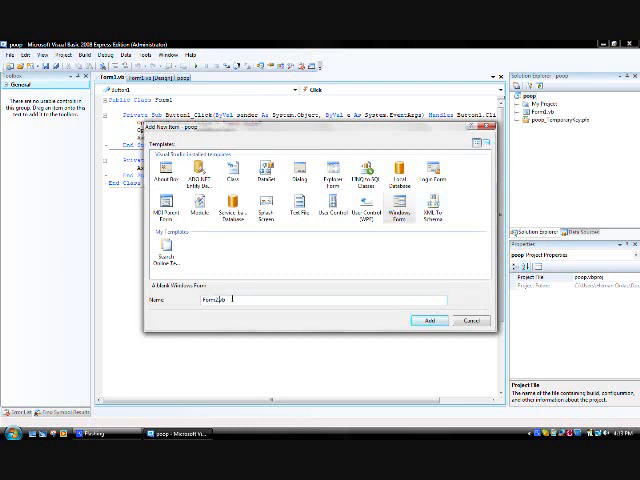
pyautogui.write('Form2Vb')
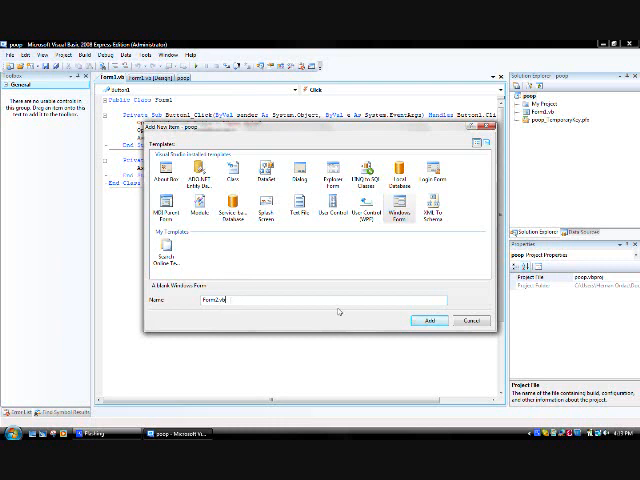
pyautogui.click(428, 320)
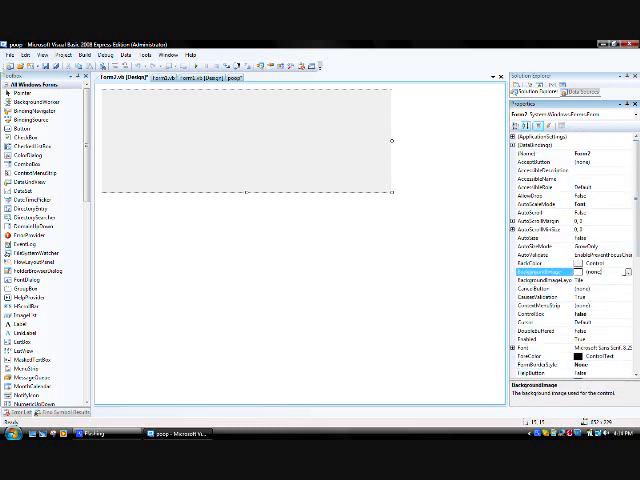
# - Import a dark image with a glowing blue ring as the form's BackgroundImage local resource
pyautogui.click(628, 272)
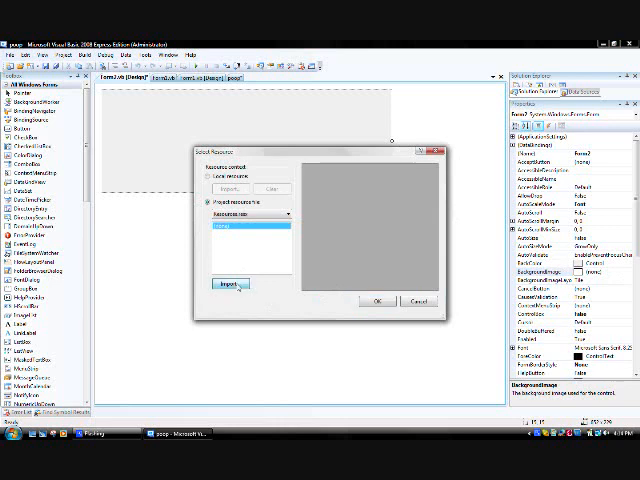
pyautogui.click(228, 284)
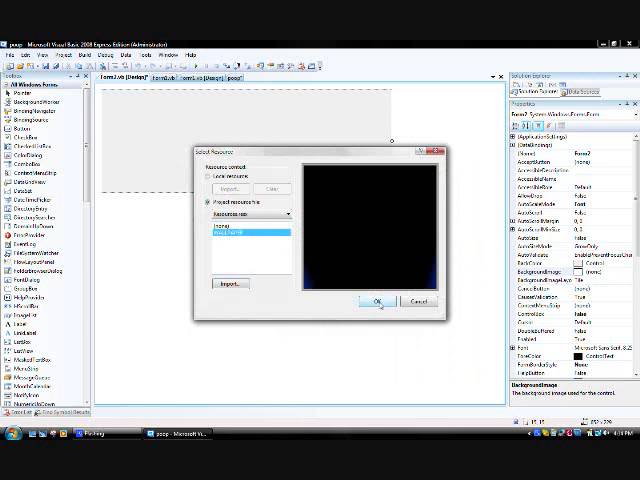
pyautogui.click(376, 300)
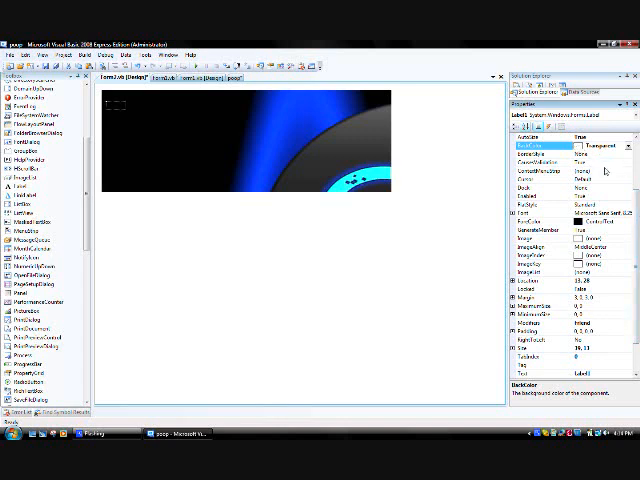
# - Make Label1 read HAKERZ TEAM in large white text and position it over the background
pyautogui.click(600, 216)
pyautogui.write('HAXTEP TEAM')
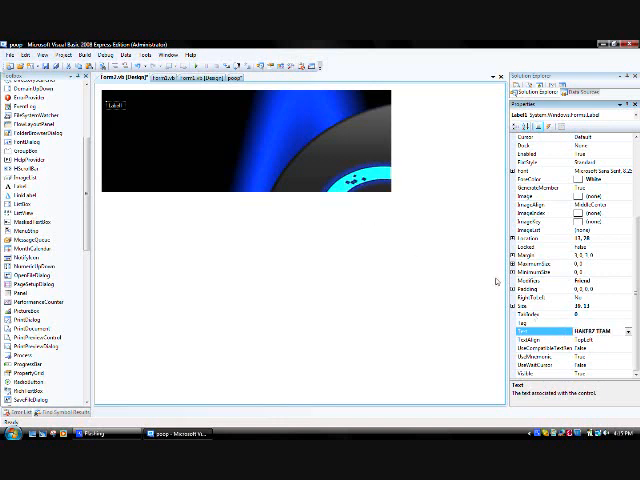
pyautogui.click(560, 328)
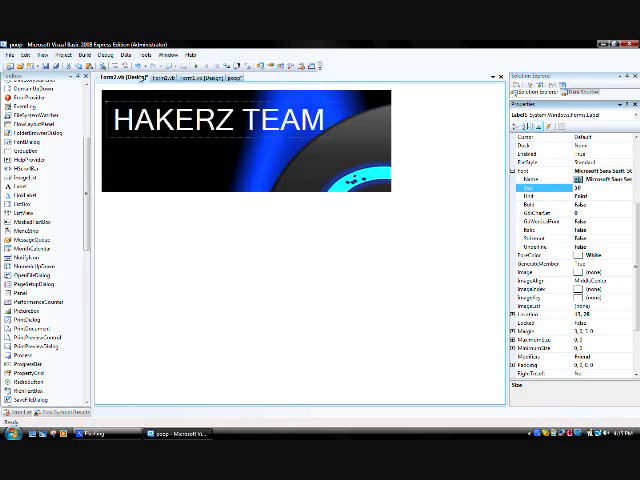
pyautogui.click(148, 56)
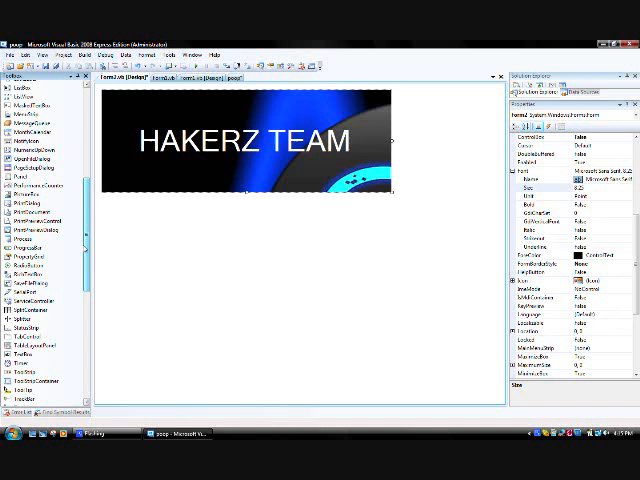
# - Place a Timer1 component on the splash form and adjust its Enabled and Interval properties
pyautogui.scroll(-3)
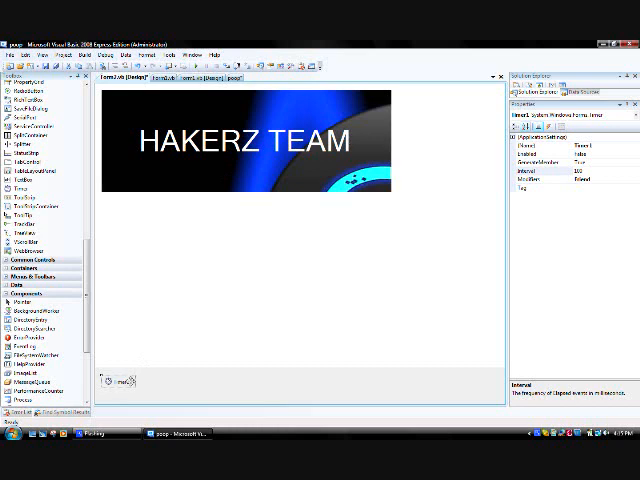
pyautogui.click(548, 170)
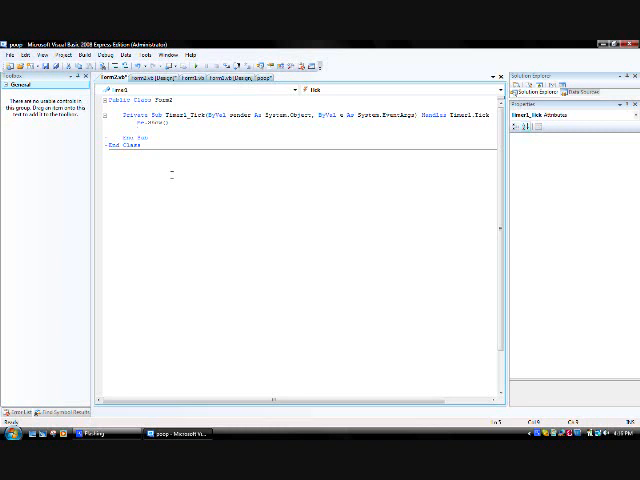
# - Write Form1.Show() and a Visible = True/False line in Timer1_Tick using IntelliSense
pyautogui.write('Form1.Vi')
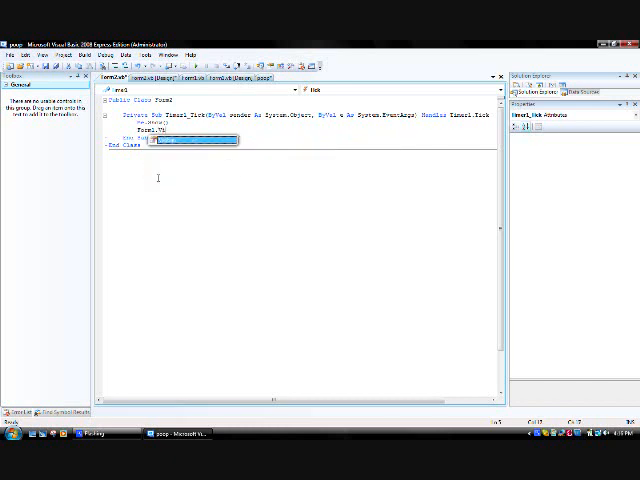
pyautogui.moveTo(176, 140)
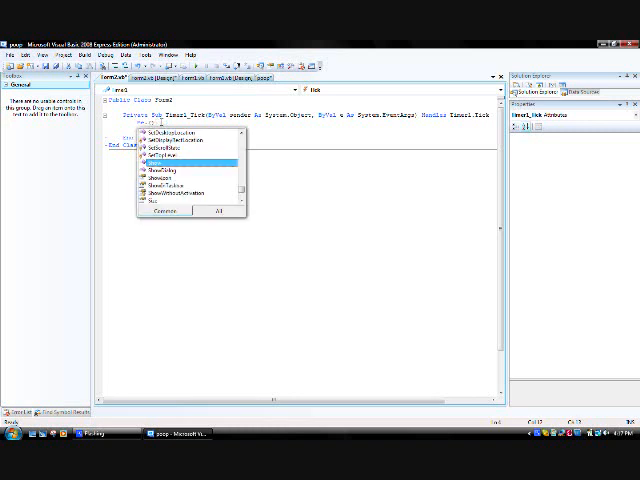
pyautogui.click(156, 156)
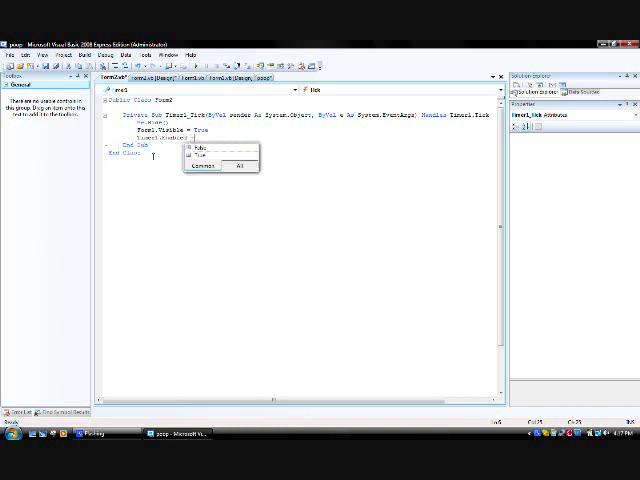
pyautogui.click(206, 148)
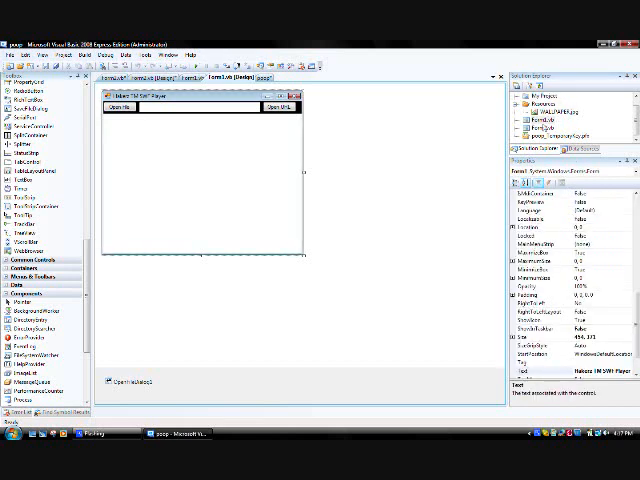
# - Bring up the project's context menu in Solution Explorer to adjust its startup settings
pyautogui.rightClick(548, 122)
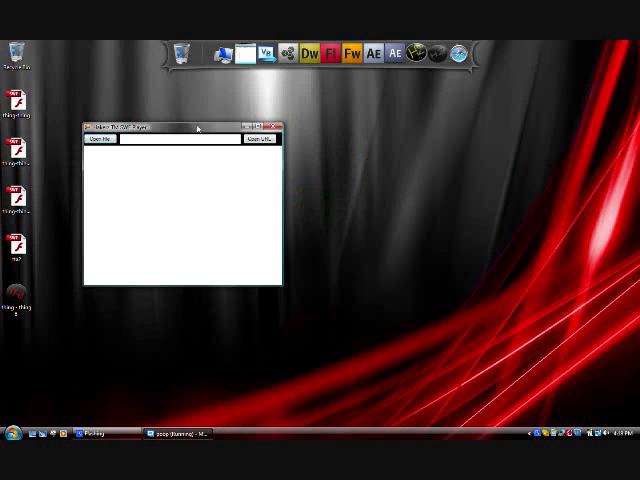
# - Move the running program's Form1 window to the desktop centre, then close it
pyautogui.moveTo(196, 126); pyautogui.dragTo(238, 160)
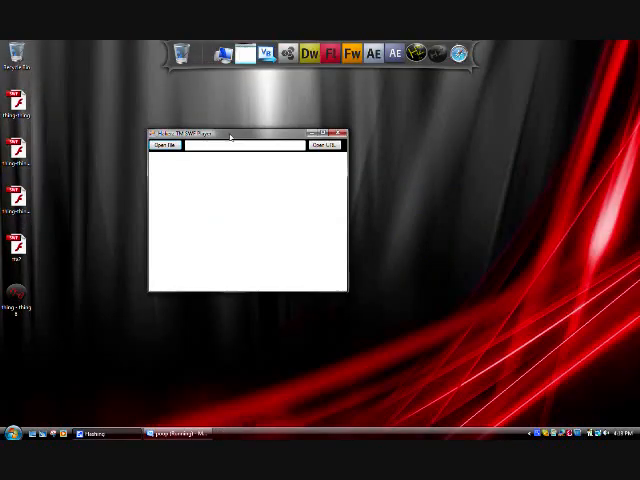
pyautogui.click(340, 132)
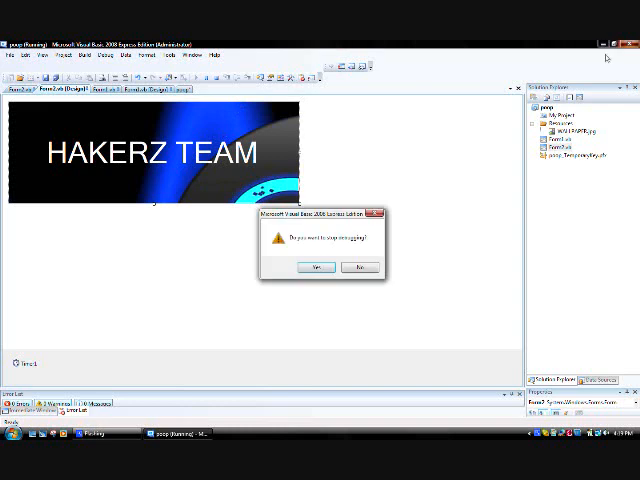
# - Answer Yes to the stop-debugging prompt, returning to the HAKERZ TEAM splash form designer
pyautogui.click(316, 268)
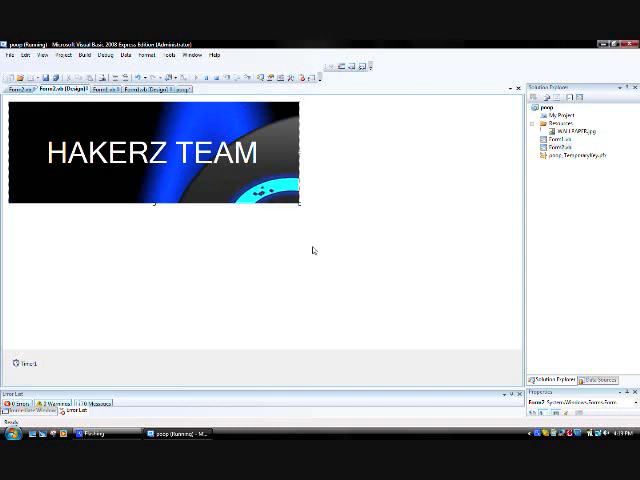